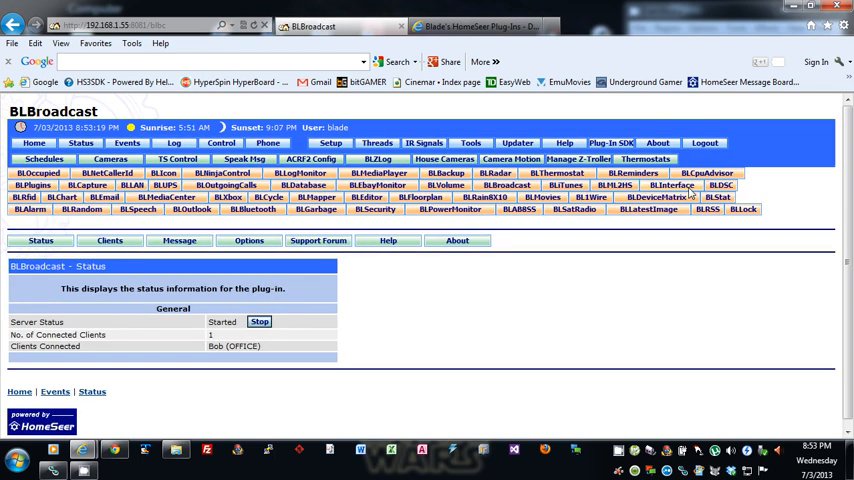
mouse_move(518, 242)
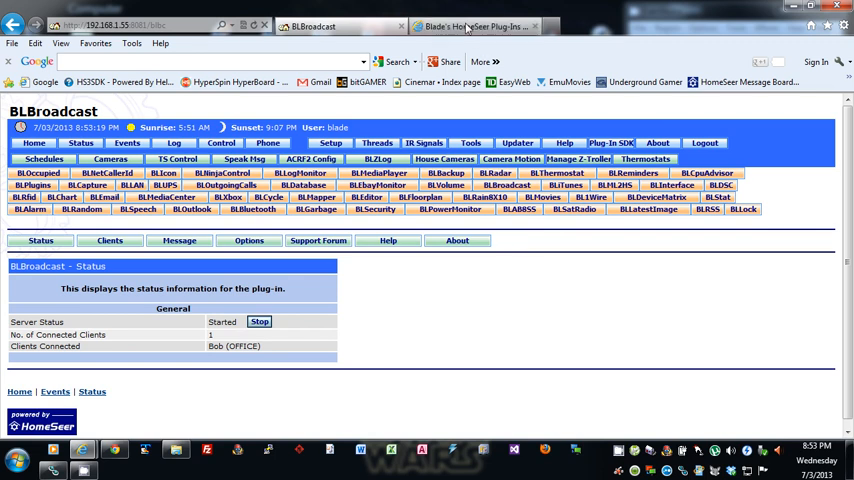
mouse_move(466, 16)
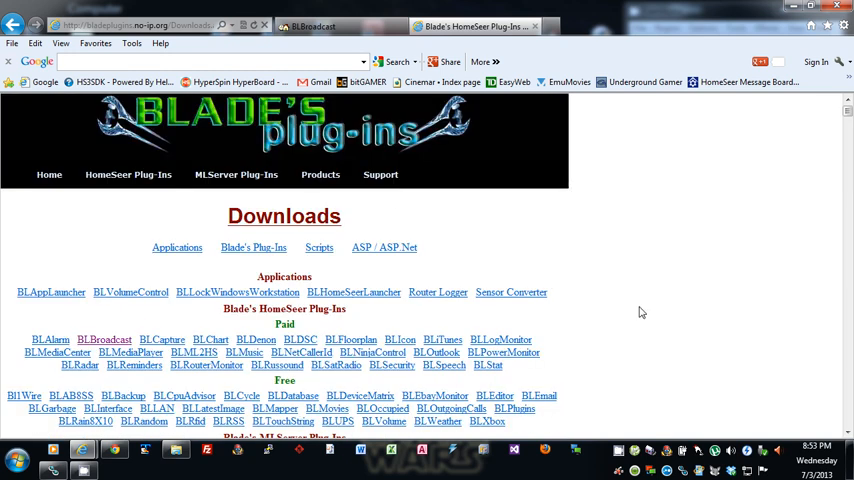
- Show the BLBroadcast download listings for the HomeSeer plug-in versions and client application
scroll("down", 3)
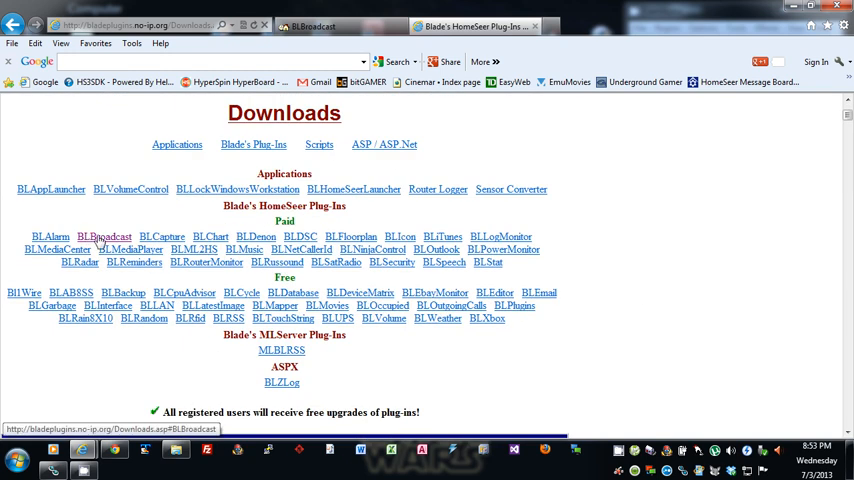
left_click(112, 236)
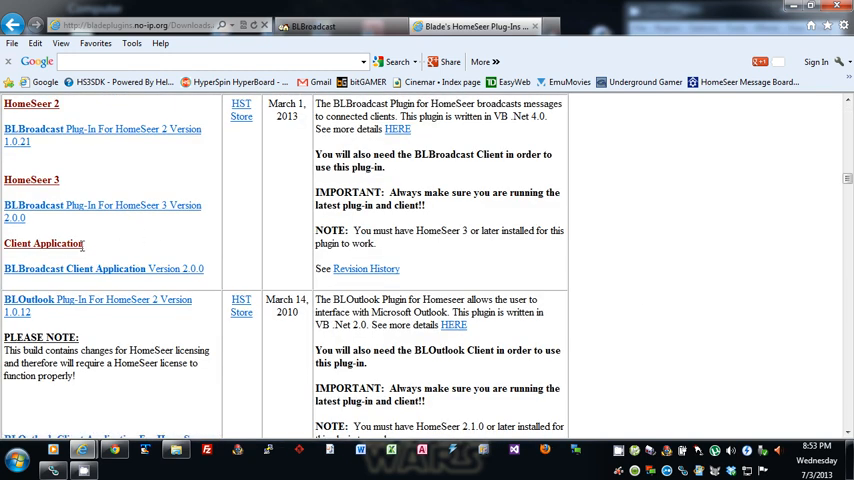
mouse_move(208, 272)
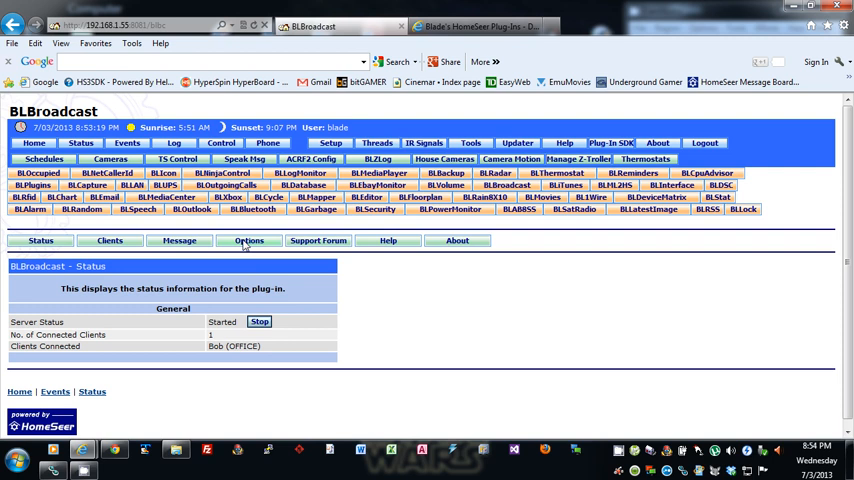
- View the BLBroadcast Options showing server IP 192.168.1.55 and port 91
left_click(248, 240)
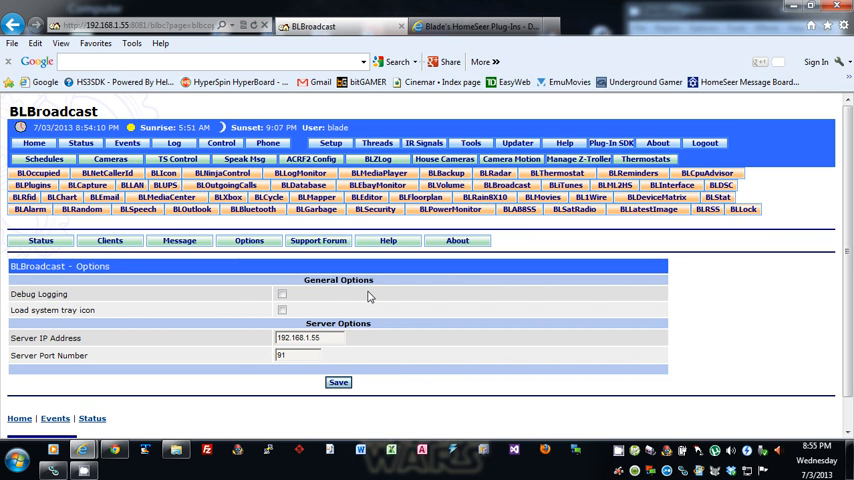
mouse_move(368, 300)
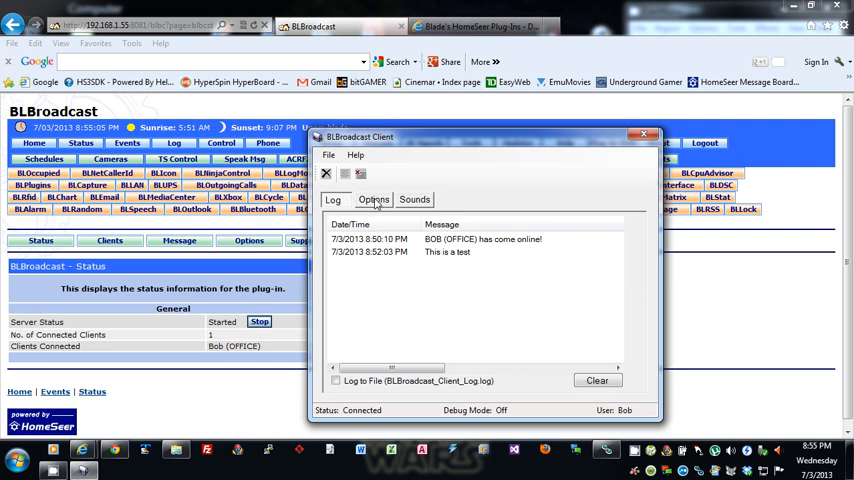
left_click(372, 200)
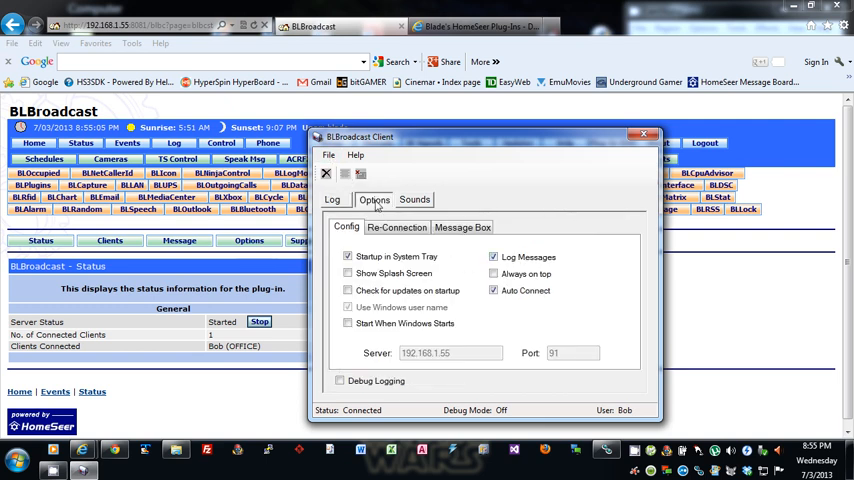
left_click(450, 352)
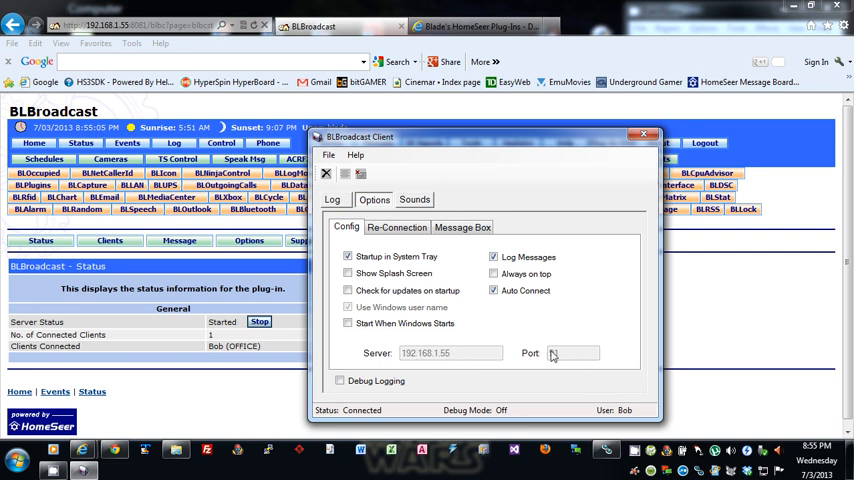
type("91")
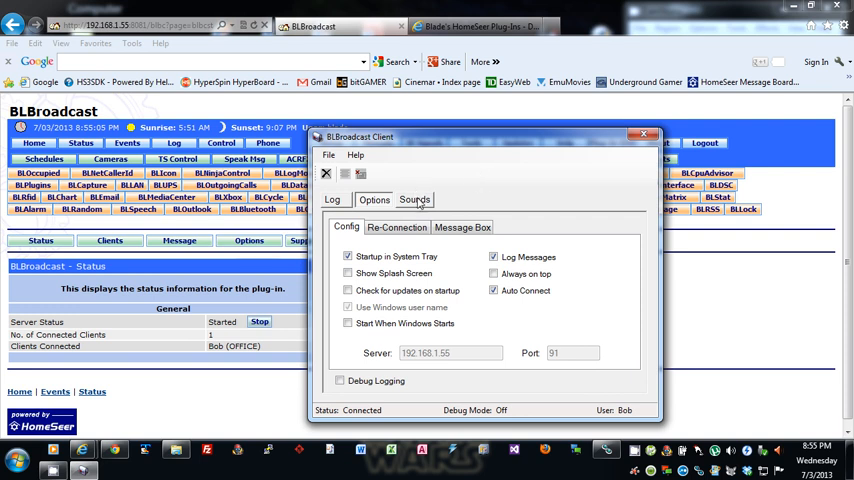
left_click(414, 200)
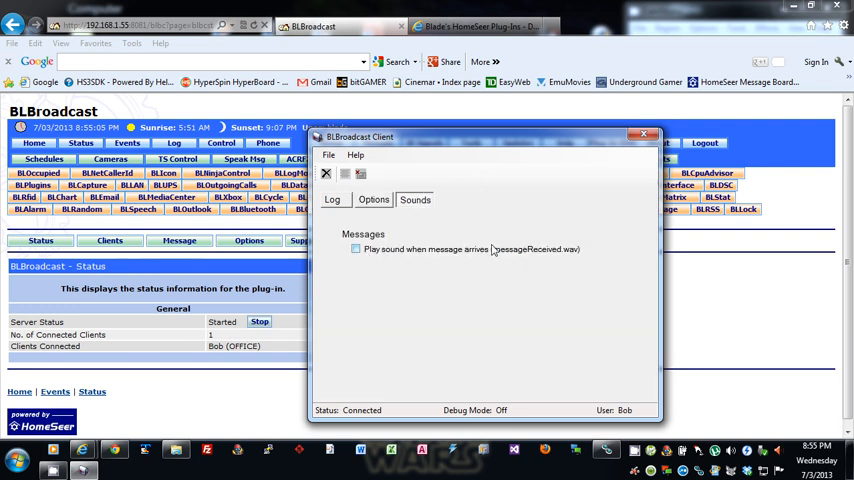
left_click(372, 200)
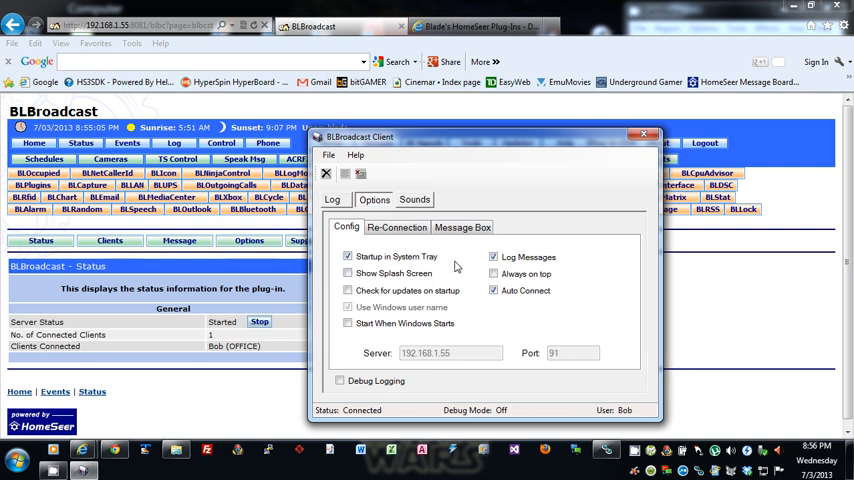
left_click(492, 274)
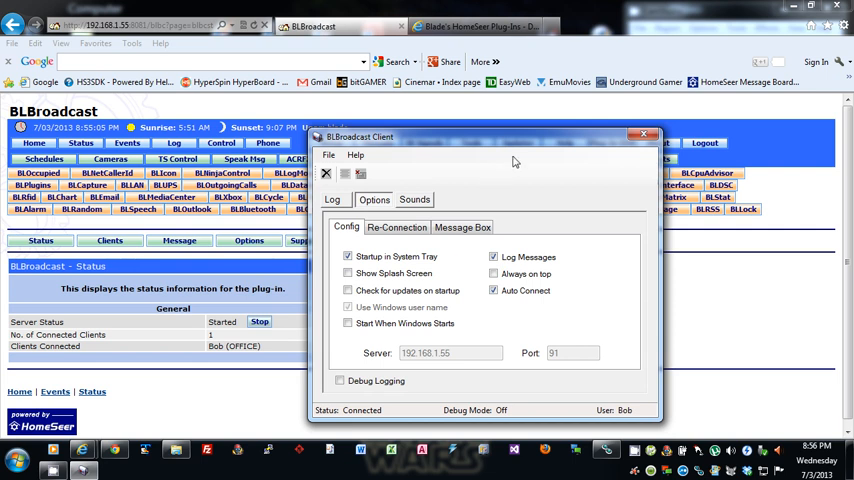
mouse_move(462, 280)
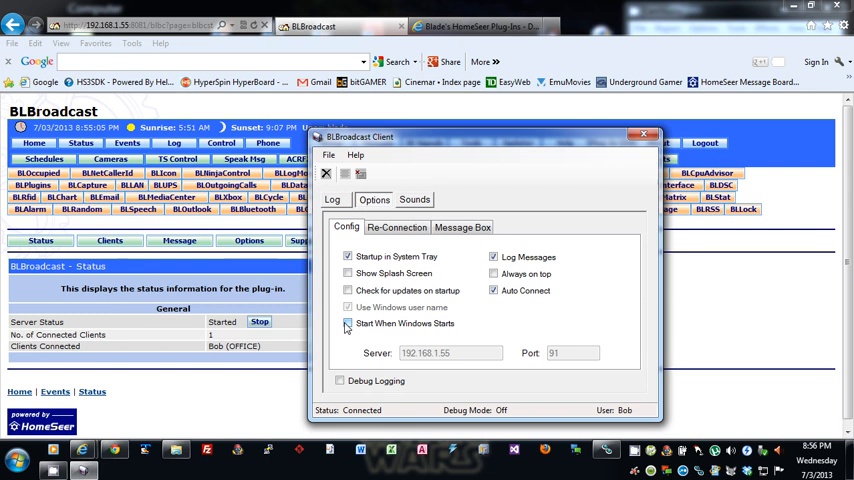
left_click(348, 324)
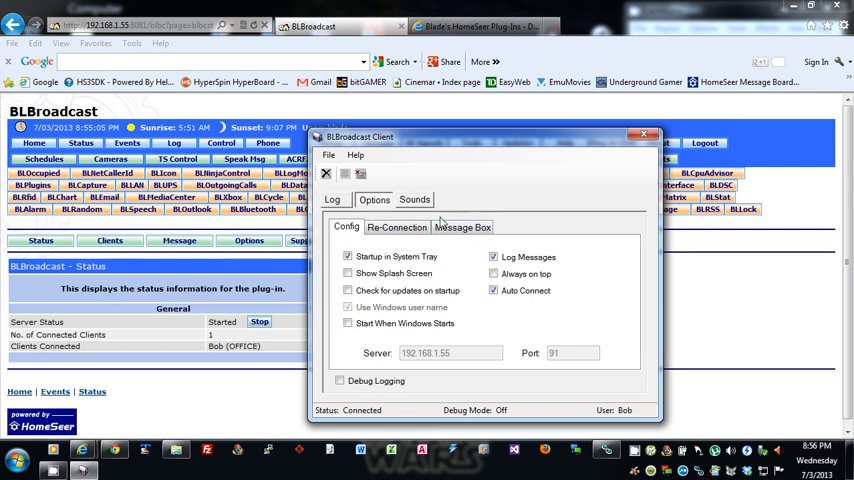
left_click(332, 200)
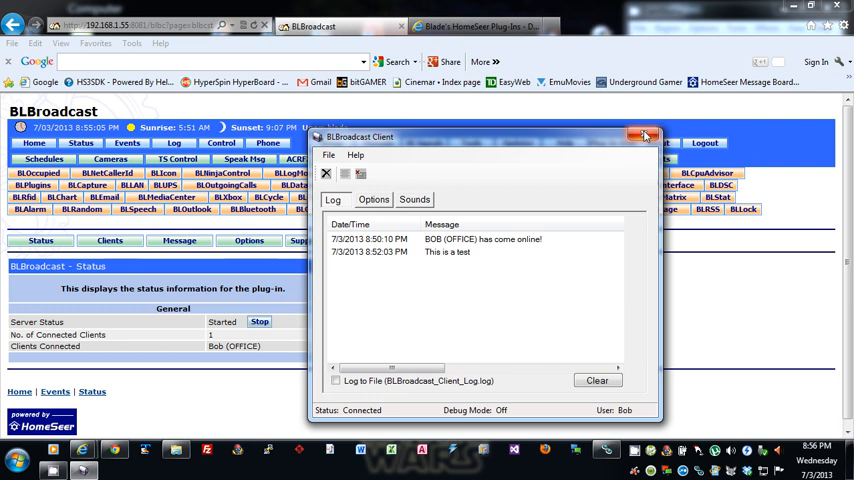
left_click(644, 136)
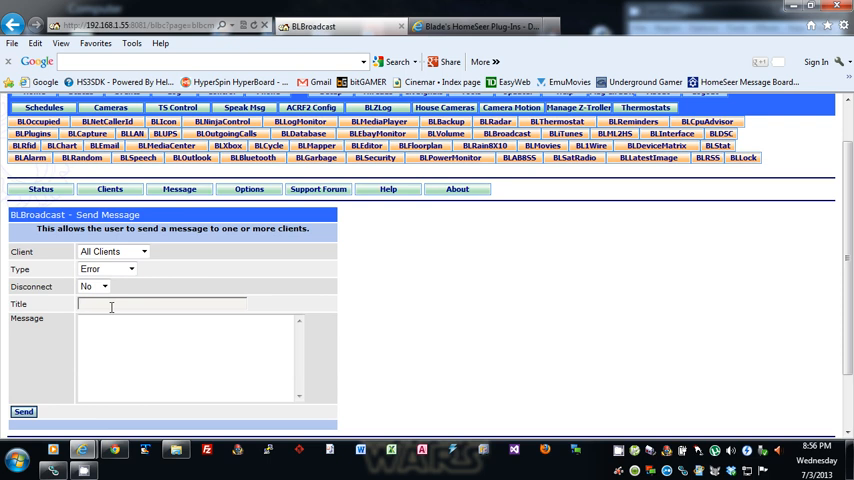
- Choose the 'Error' message type in the Send Message form
type("Error")
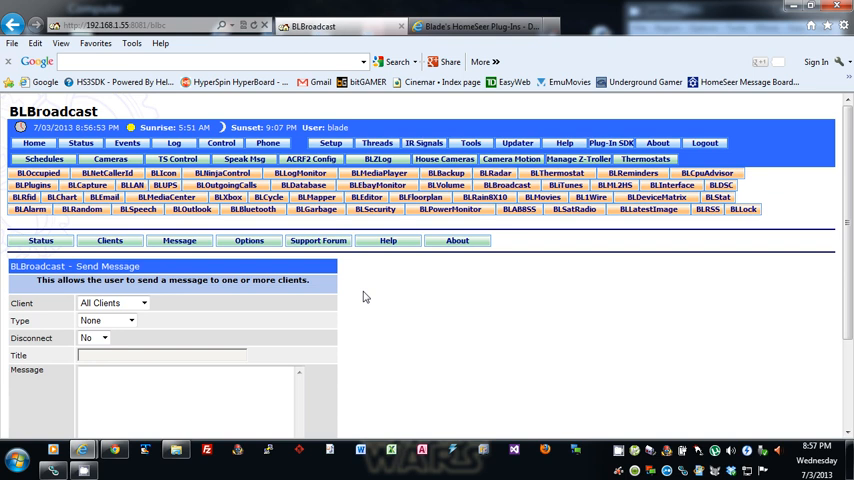
mouse_move(400, 268)
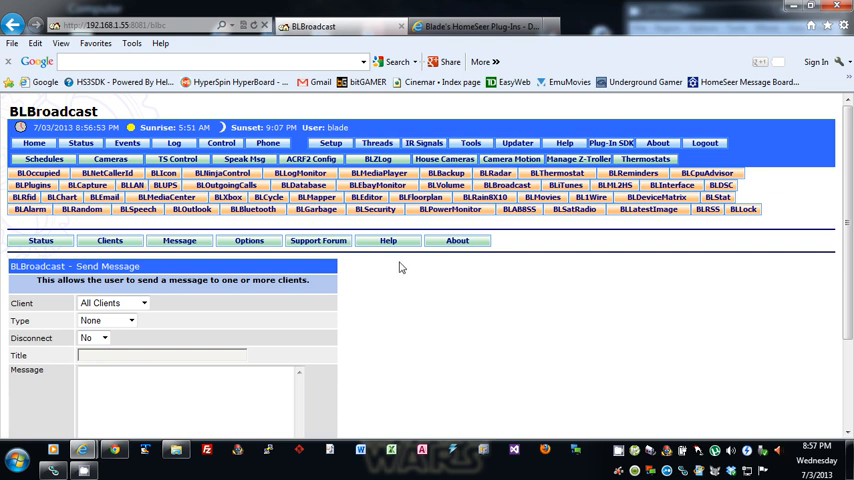
mouse_move(472, 328)
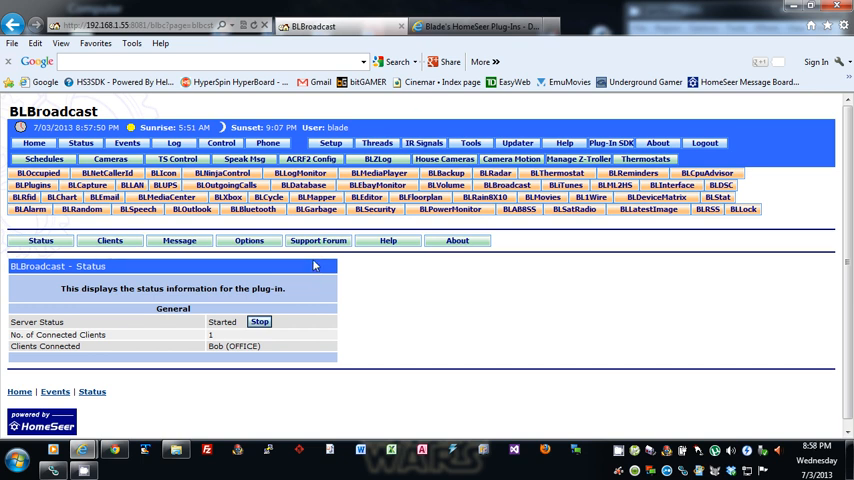
mouse_move(434, 272)
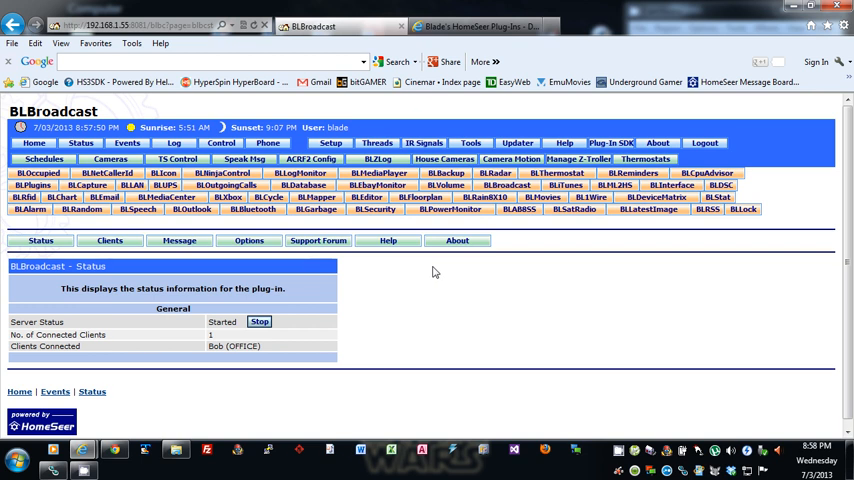
mouse_move(348, 276)
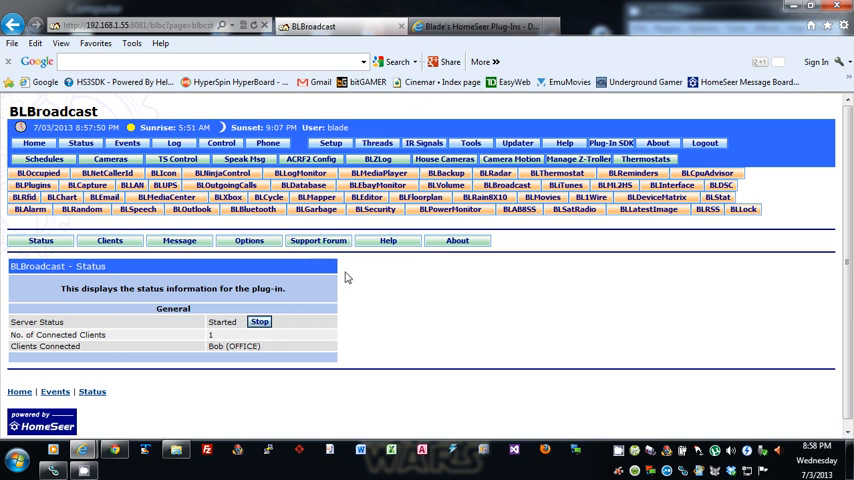
mouse_move(320, 266)
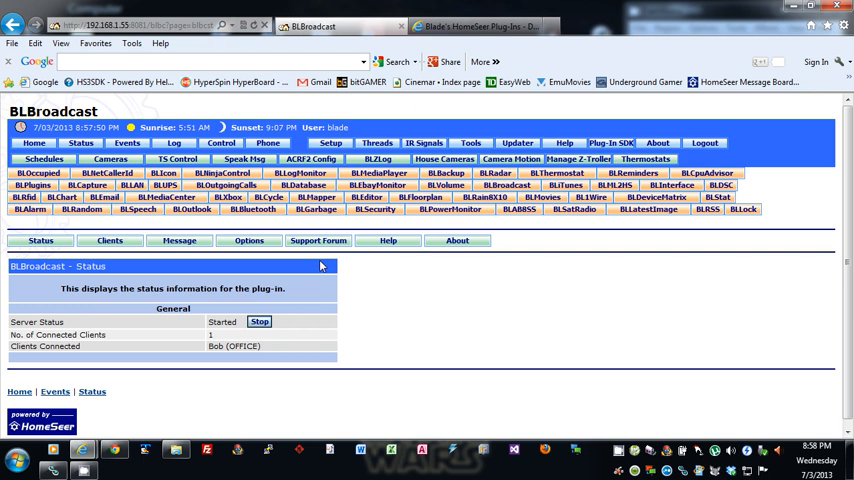